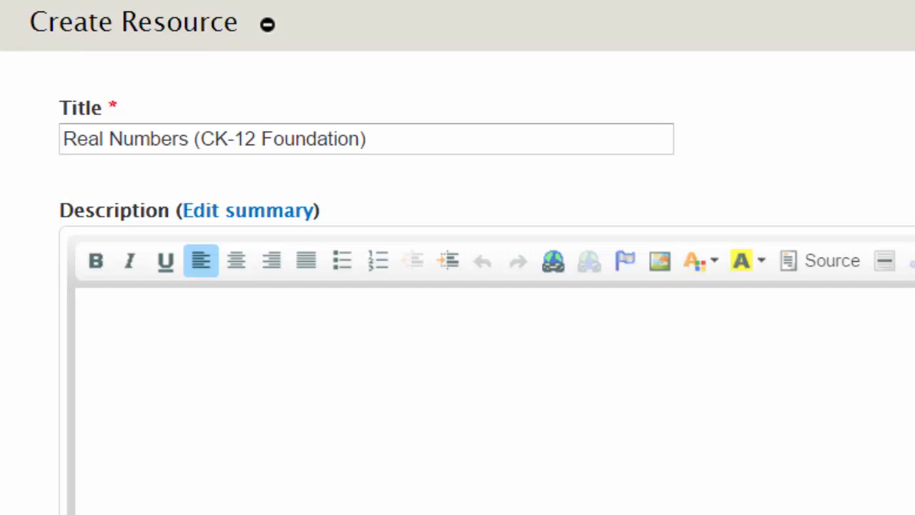
Review the resource type choices and keep Website/HTML/Wiki as the format.
{"action": "scroll", "scroll_direction": "down", "scroll_amount": 3}
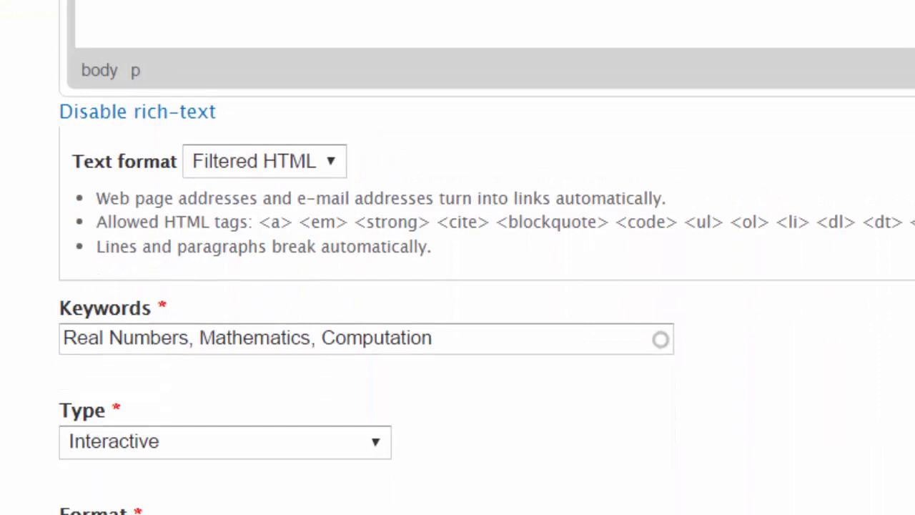
{"action": "scroll", "scroll_direction": "down", "scroll_amount": 3}
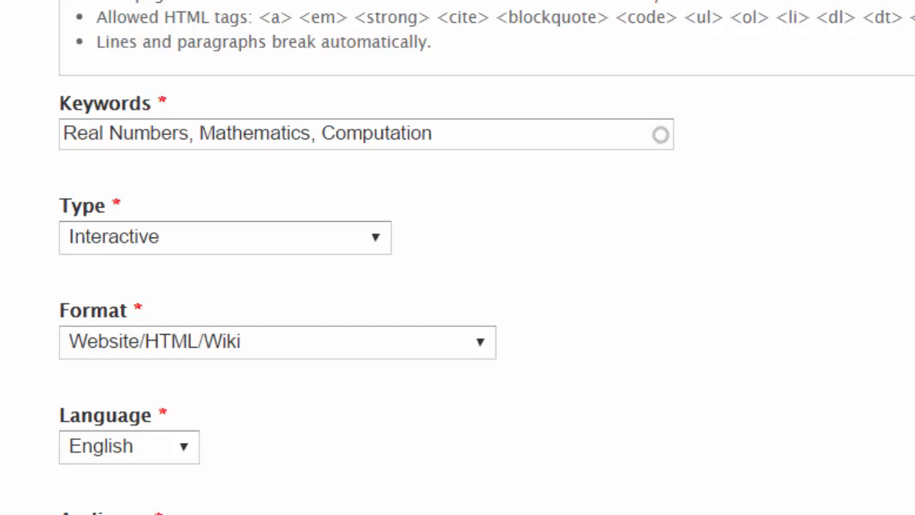
{"action": "mouse_move", "coordinate": [383, 254]}
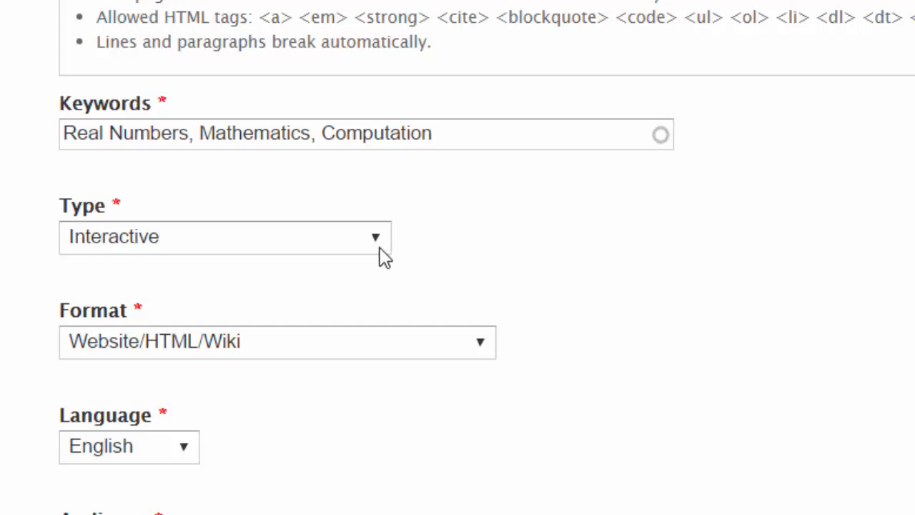
{"action": "left_click", "coordinate": [224, 236]}
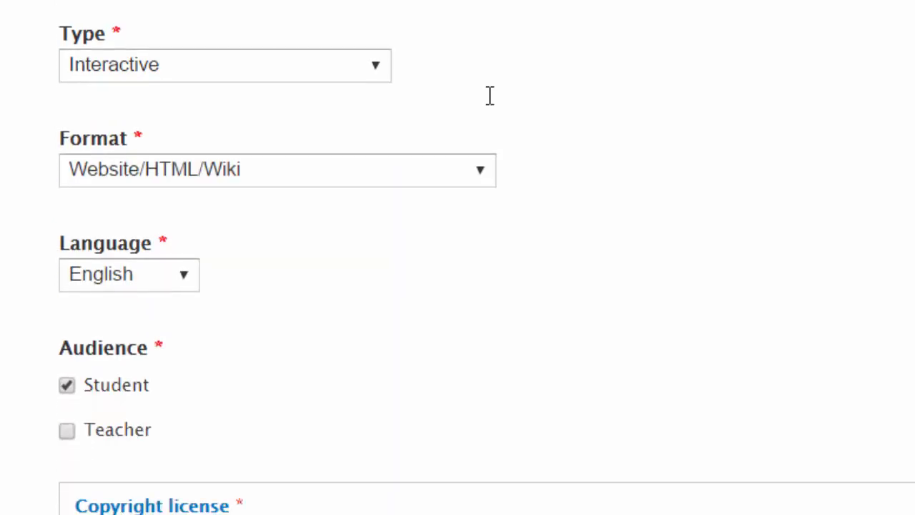
{"action": "mouse_move", "coordinate": [488, 161]}
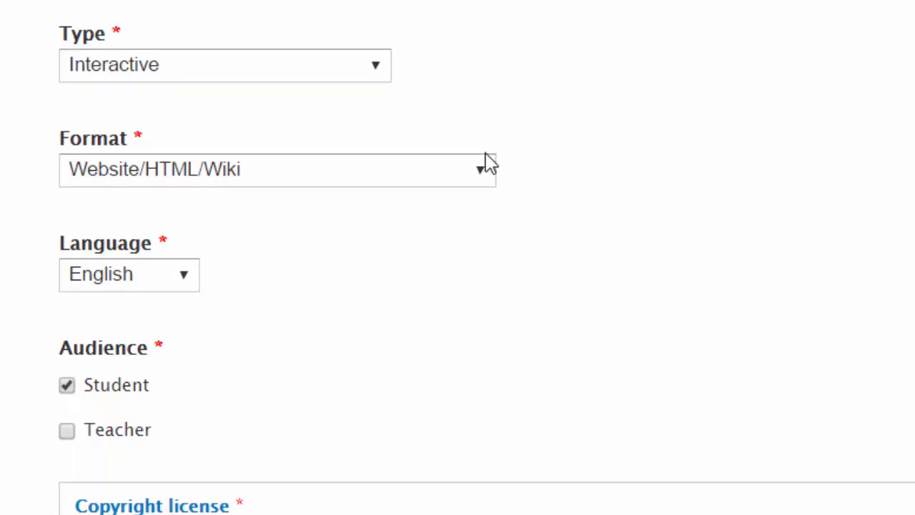
{"action": "left_click", "coordinate": [277, 169]}
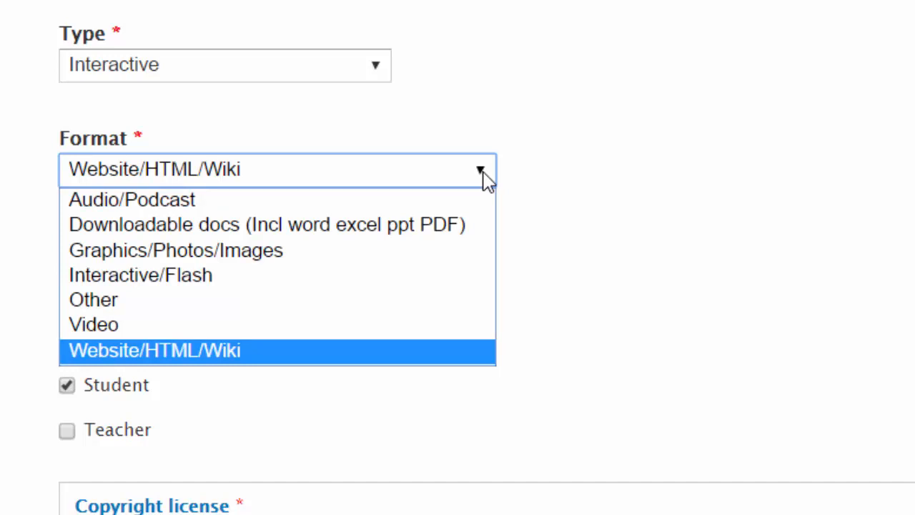
{"action": "left_click", "coordinate": [153, 350]}
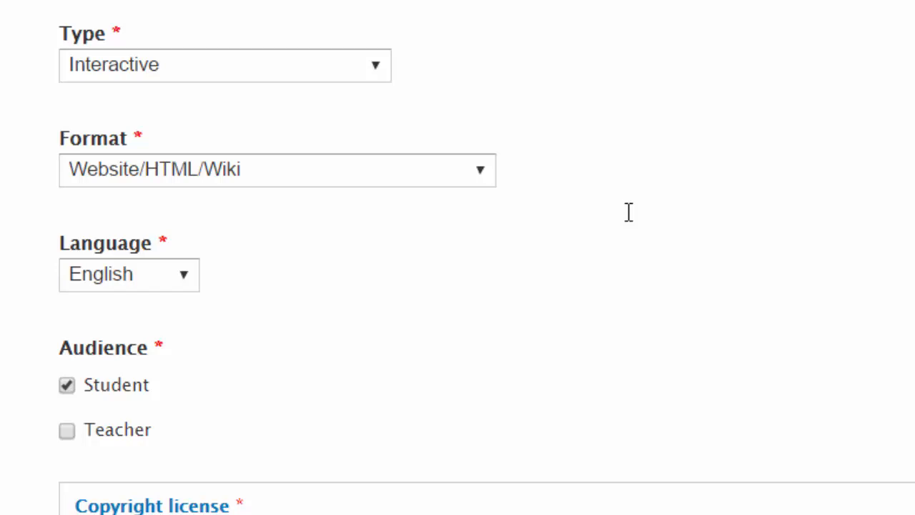
{"action": "mouse_move", "coordinate": [646, 216]}
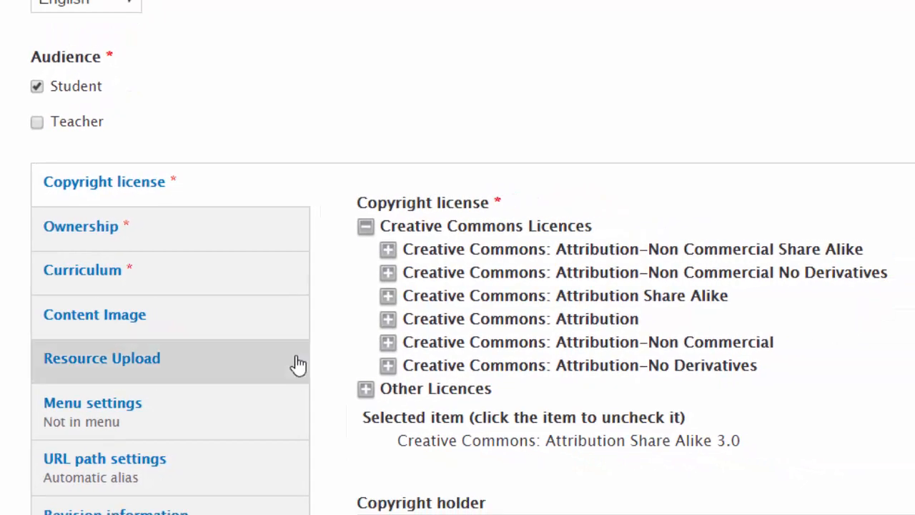
Choose the Creative Commons Attribution-Non Commercial 3.0 licence and show the ownership details.
{"action": "left_click", "coordinate": [388, 342]}
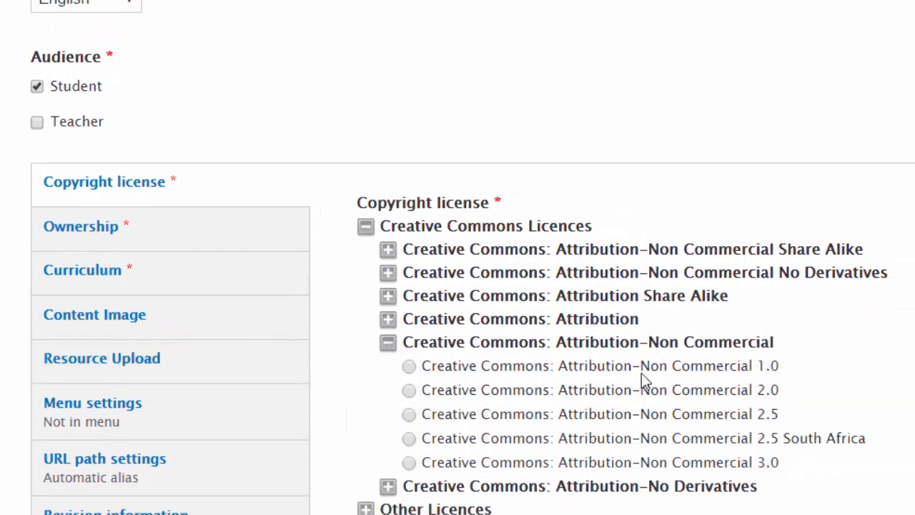
{"action": "left_click", "coordinate": [409, 462]}
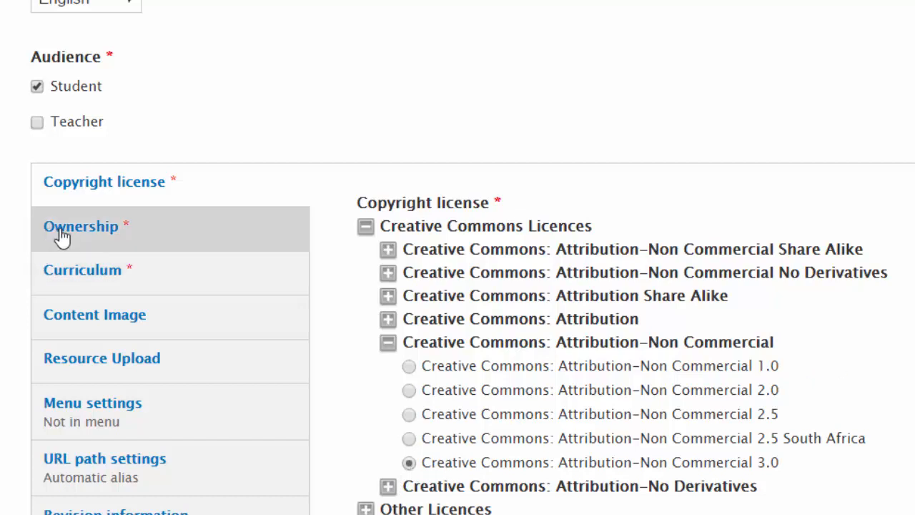
{"action": "left_click", "coordinate": [80, 226]}
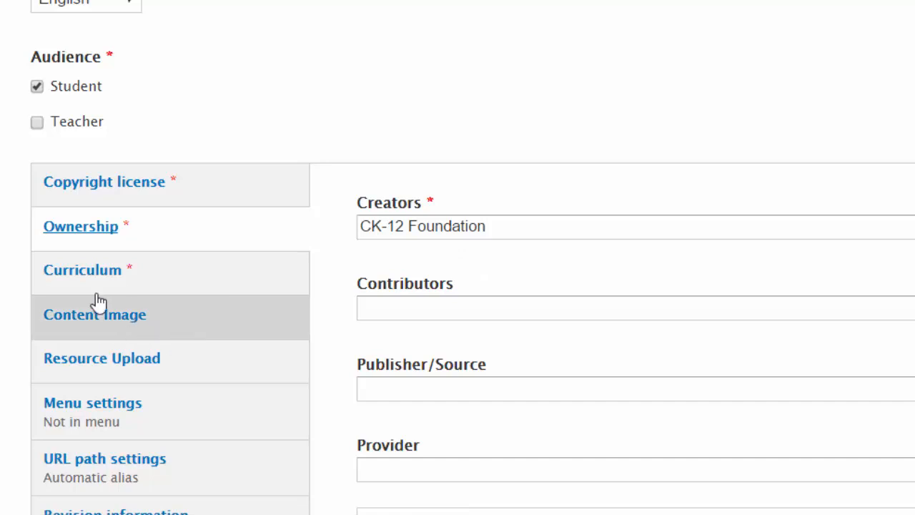
Tick CSEC Mathematics Computation objective 1 on computing with real numbers.
{"action": "left_click", "coordinate": [82, 269]}
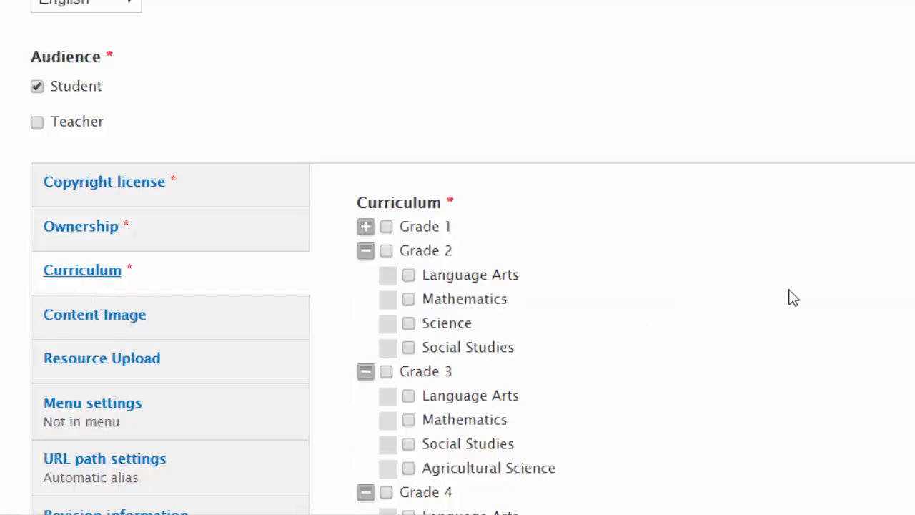
{"action": "scroll", "scroll_direction": "down", "scroll_amount": 3}
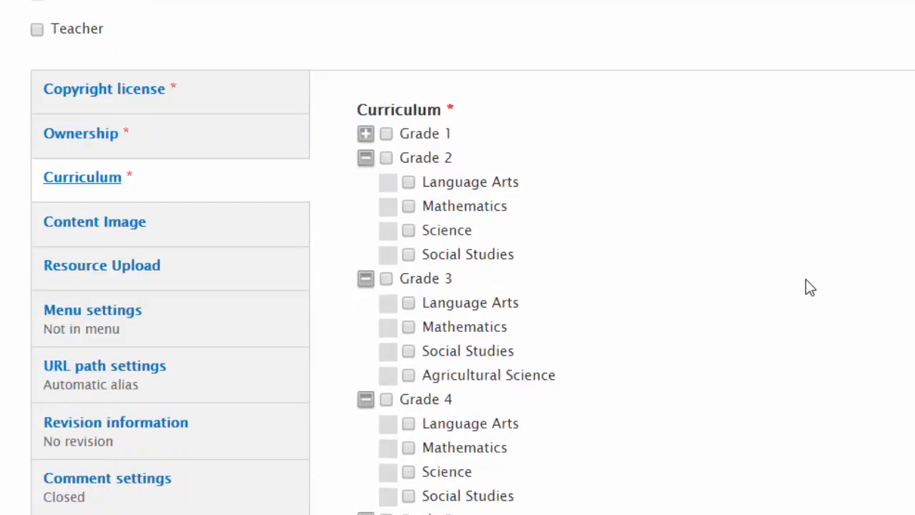
{"action": "scroll", "scroll_direction": "down", "scroll_amount": 3}
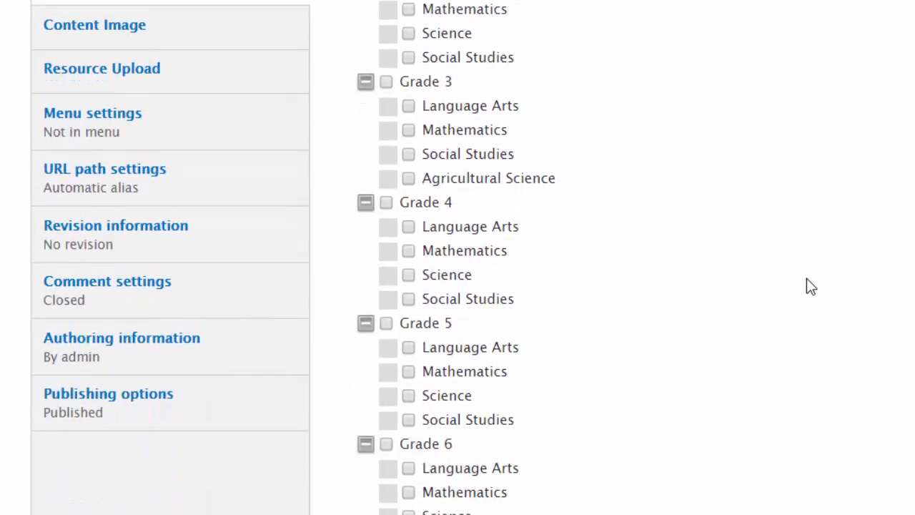
{"action": "scroll", "scroll_direction": "down", "scroll_amount": 3}
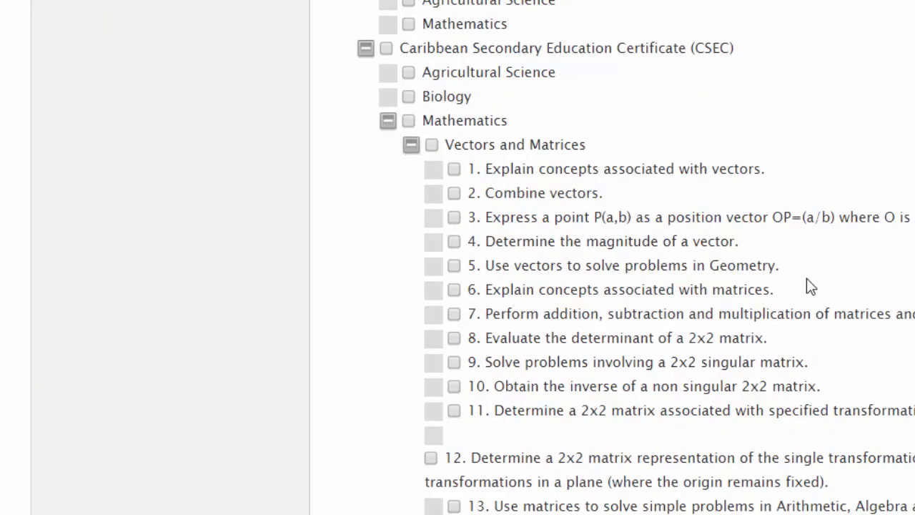
{"action": "scroll", "scroll_direction": "down", "scroll_amount": 3}
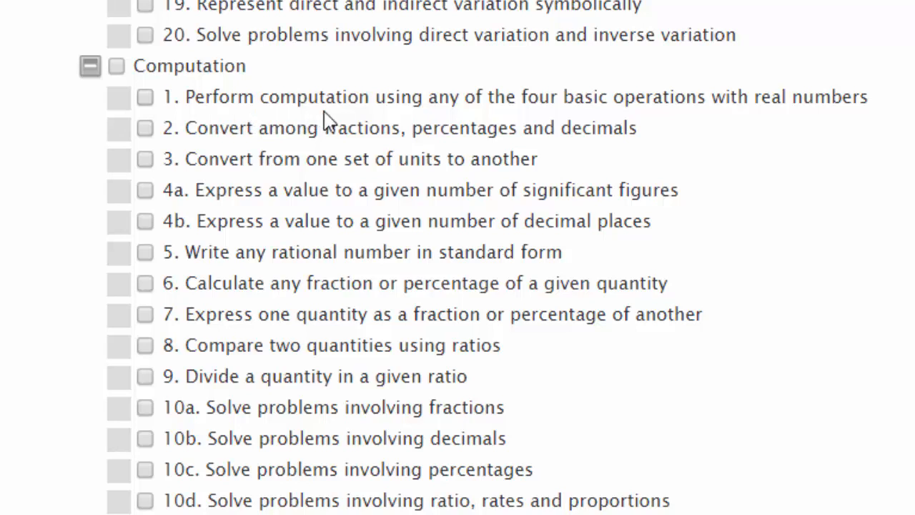
{"action": "left_click", "coordinate": [146, 97]}
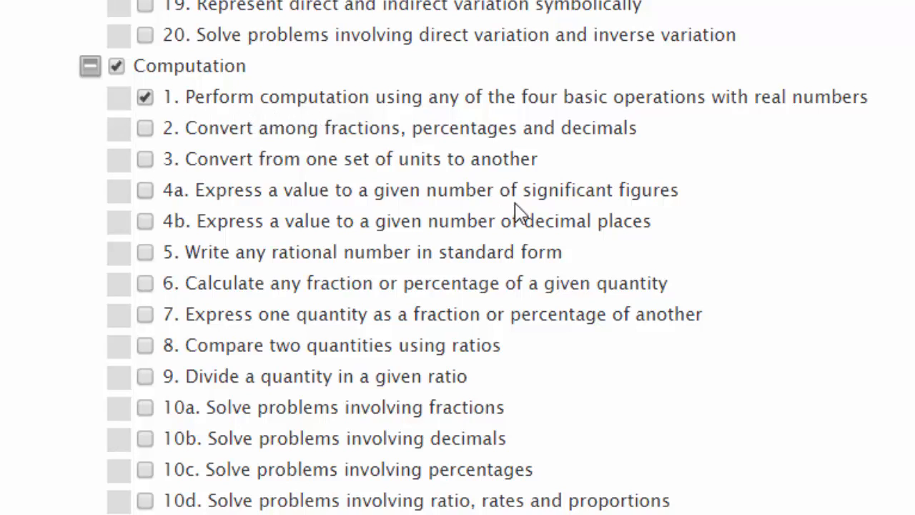
{"action": "mouse_move", "coordinate": [619, 161]}
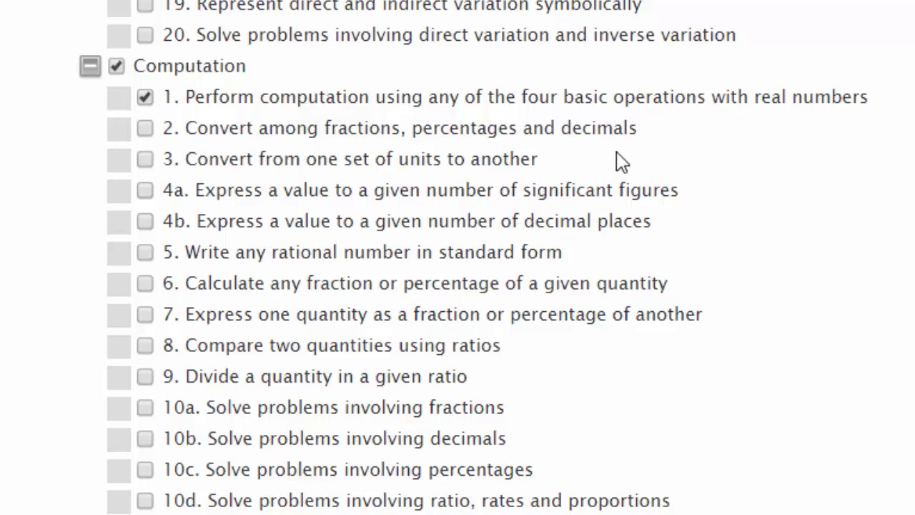
{"action": "mouse_move", "coordinate": [627, 152]}
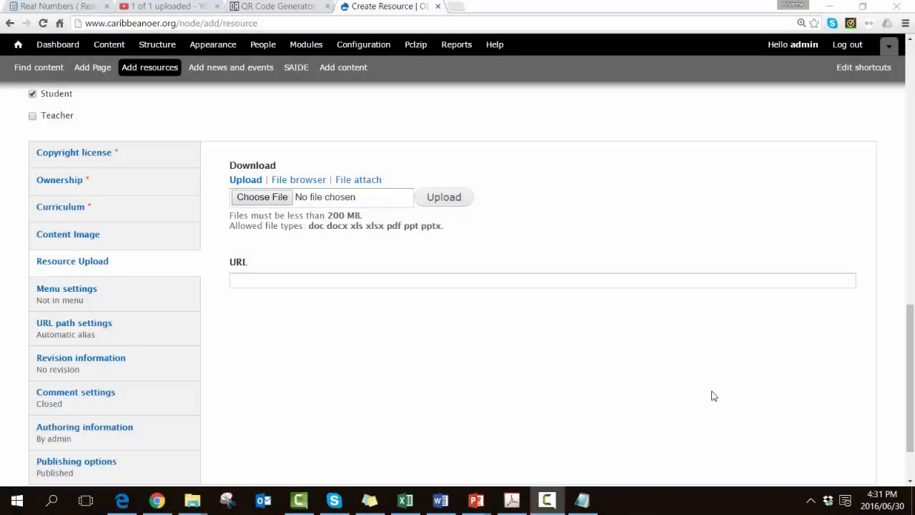
{"action": "mouse_move", "coordinate": [746, 389]}
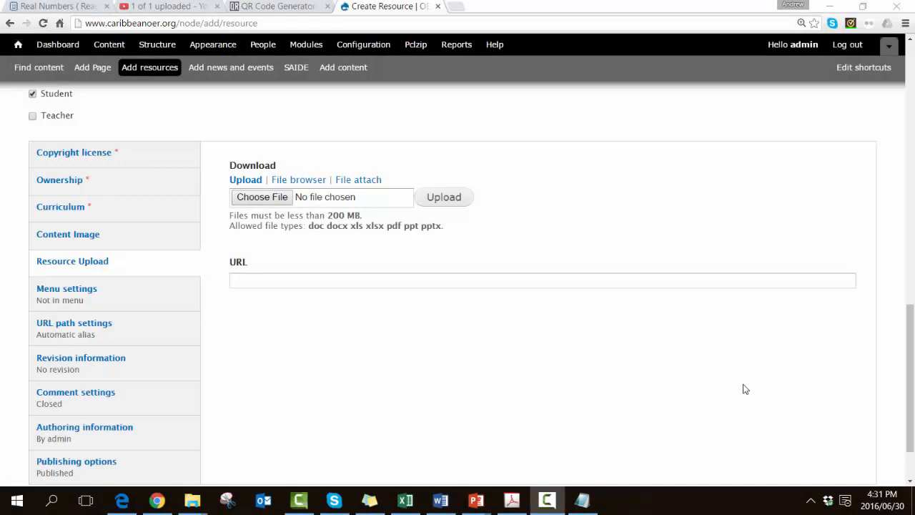
{"action": "mouse_move", "coordinate": [713, 397]}
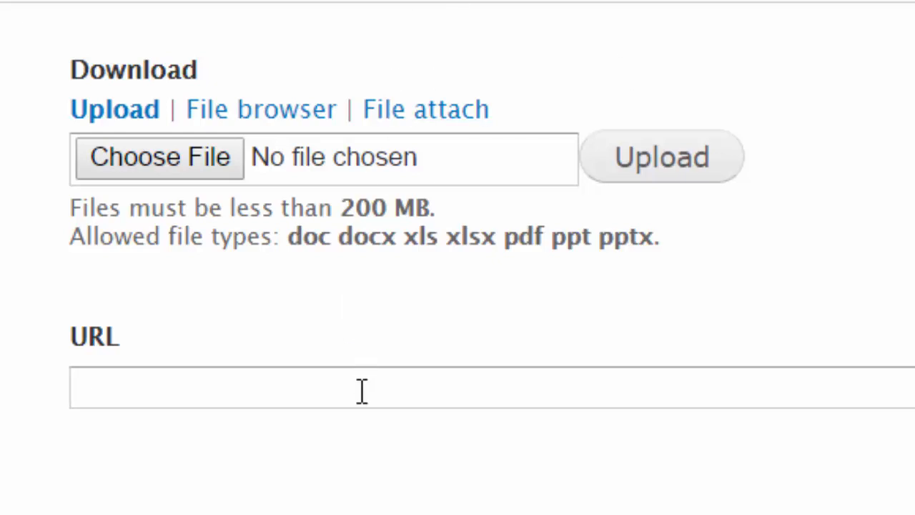
Enter the CK-12 Real Numbers lesson link as the resource URL.
{"action": "type", "text": "http://www.ck12.org/algebra/Real-Numbers/lesson/Real-Numbers/?referrer=featured_content"}
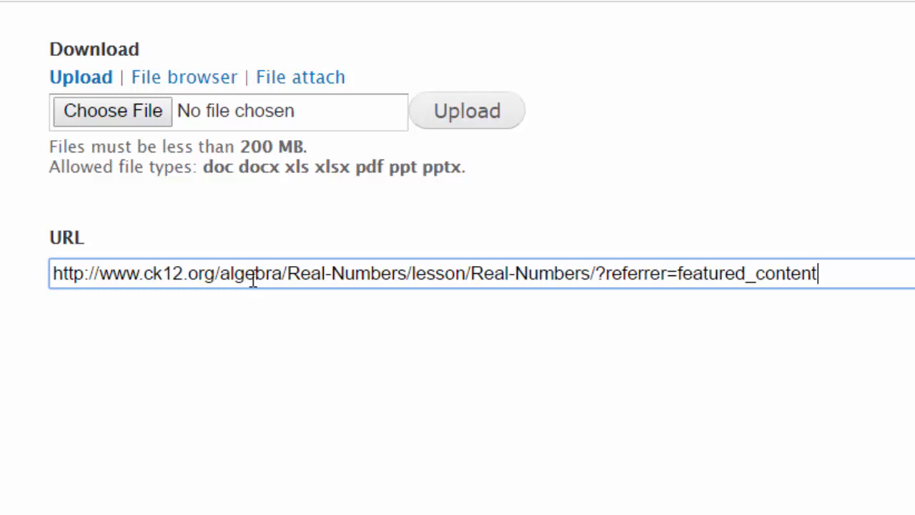
{"action": "scroll", "scroll_direction": "down", "scroll_amount": 3}
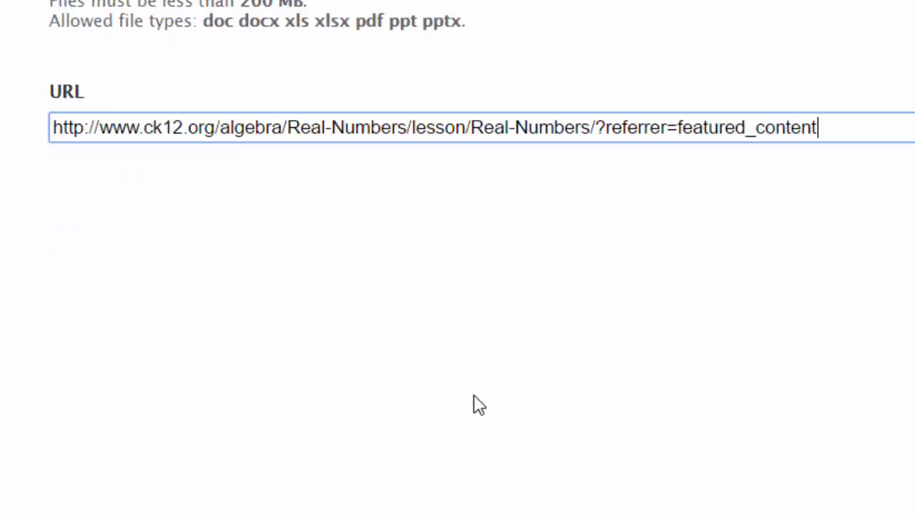